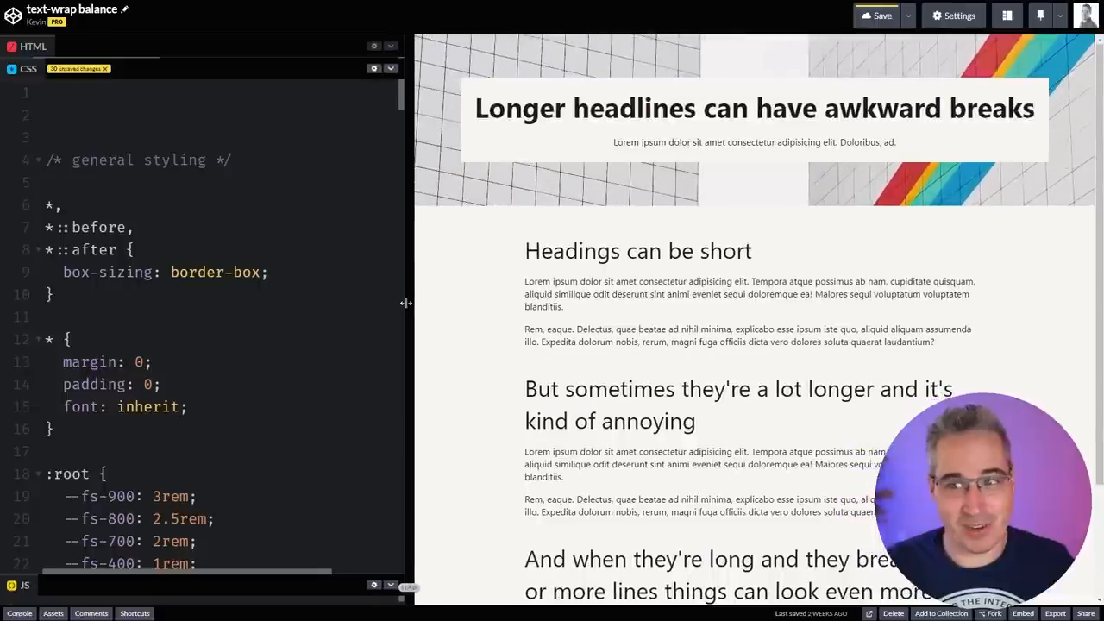
# Narrow then partly widen the preview pane so the long headings wrap unevenly with a lone last word
pyautogui.moveTo(407, 304); pyautogui.dragTo(763, 297)
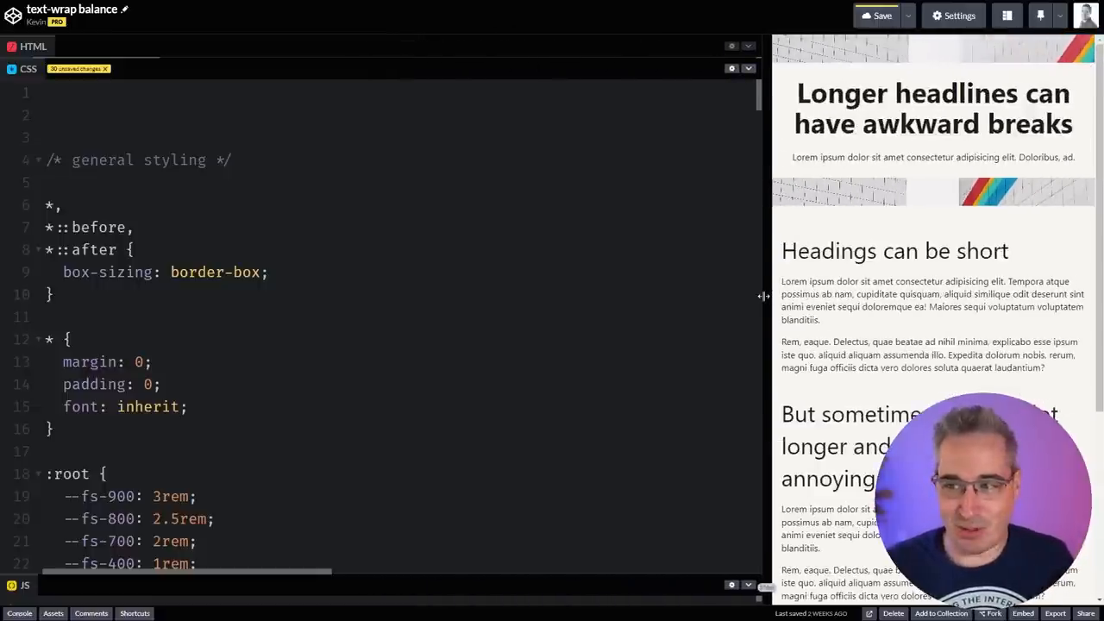
pyautogui.moveTo(763, 297); pyautogui.dragTo(618, 318)
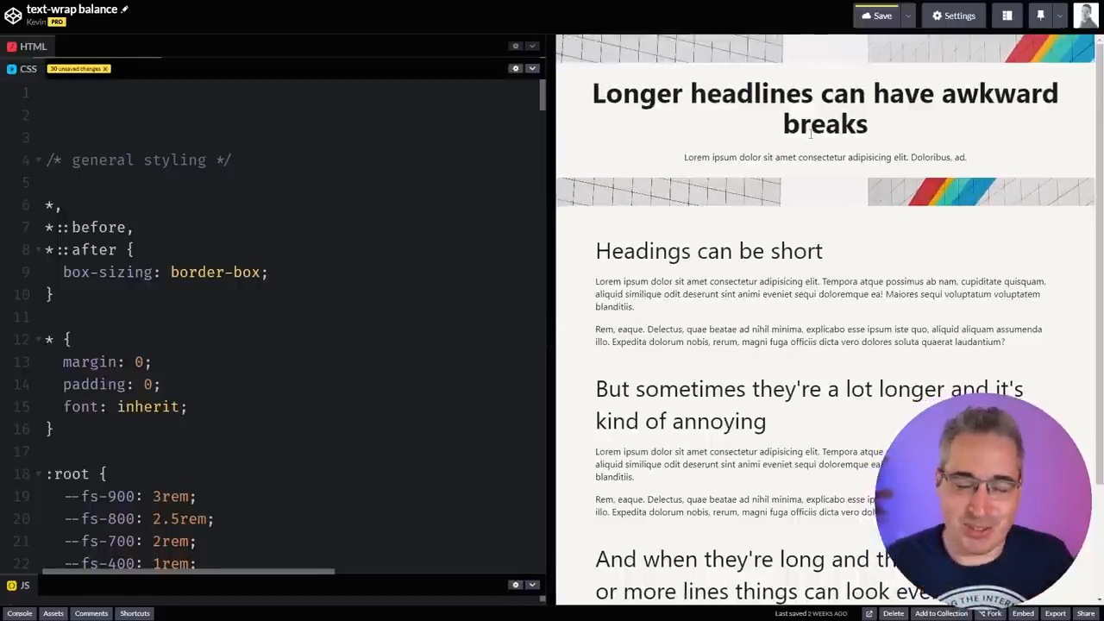
pyautogui.moveTo(523, 503)
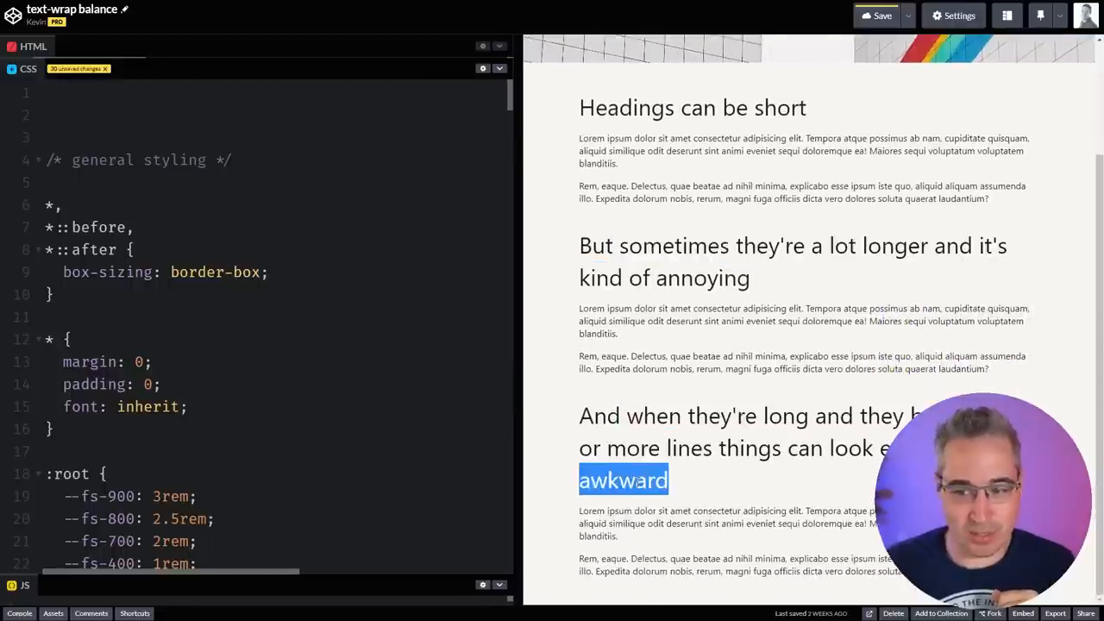
pyautogui.moveTo(797, 434)
pyautogui.write('h1, h2, h')
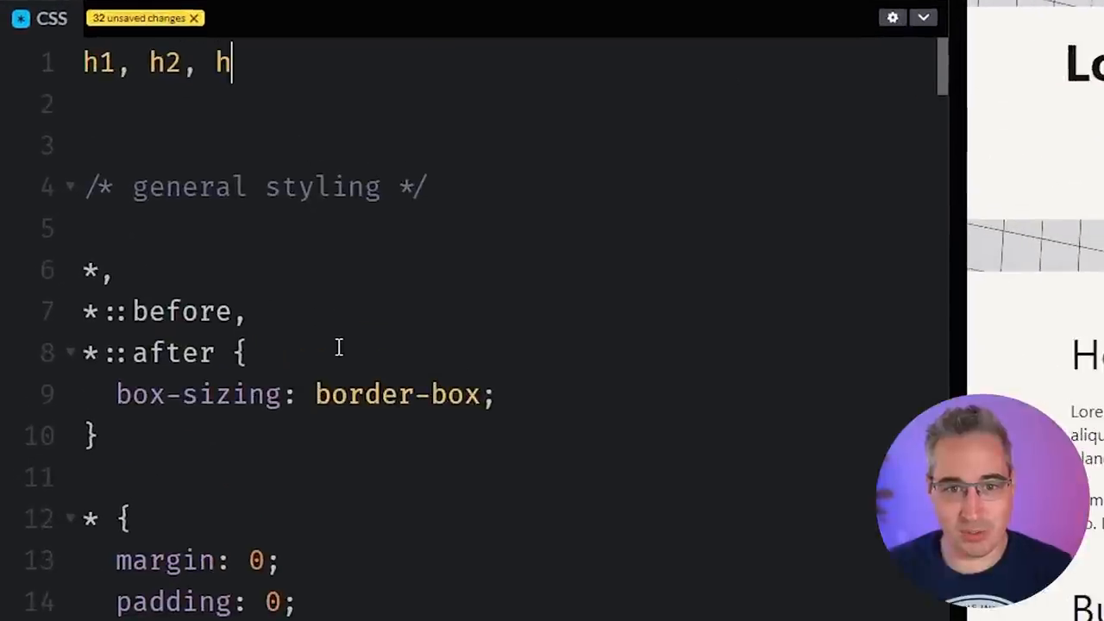
# Add the rule h1, h2, h3 { text-wrap: balance; } at the top of the CSS panel
pyautogui.write('3 {')
pyautogui.click(504, 103)
pyautogui.write('text-wrap: balance;')
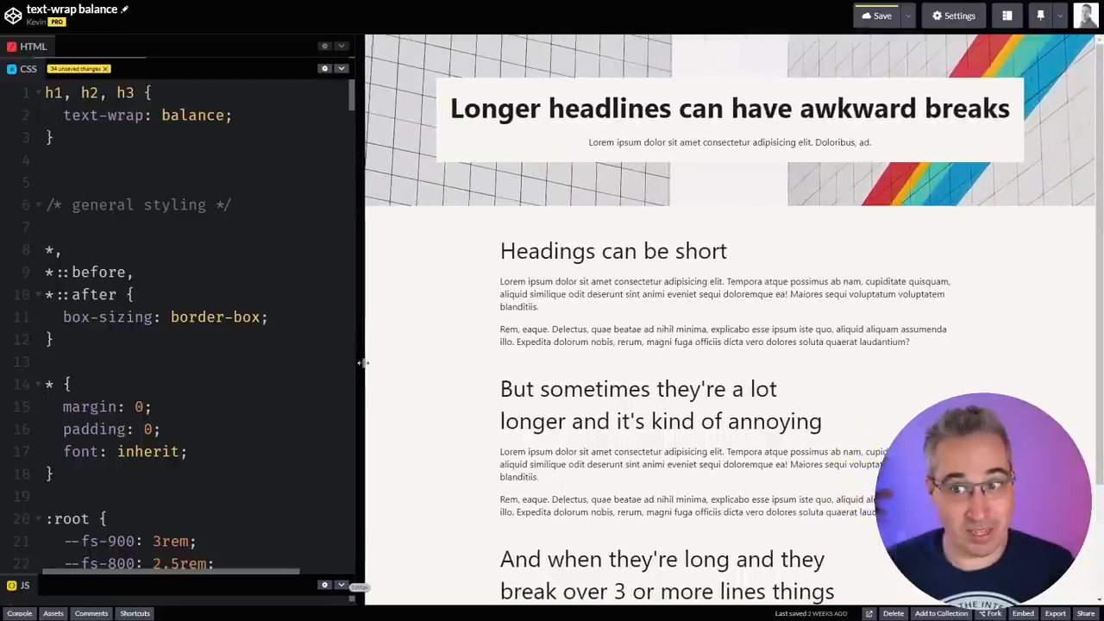
# Narrow the preview and comment out the text-wrap: balance line so headings break unevenly again
pyautogui.moveTo(361, 363); pyautogui.dragTo(521, 363)
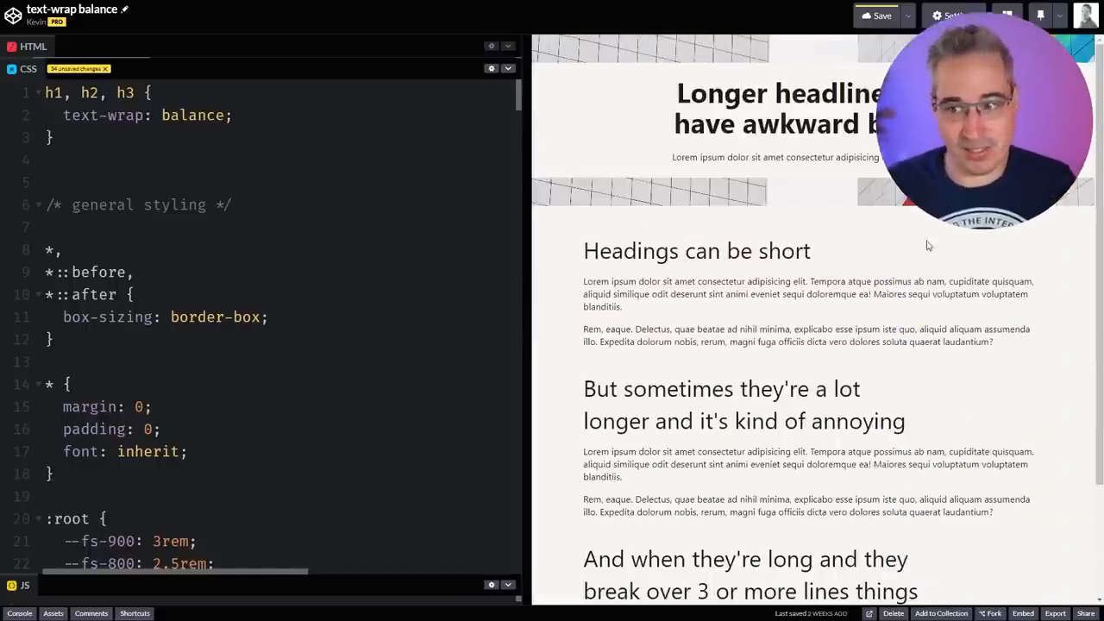
pyautogui.scroll(-3)
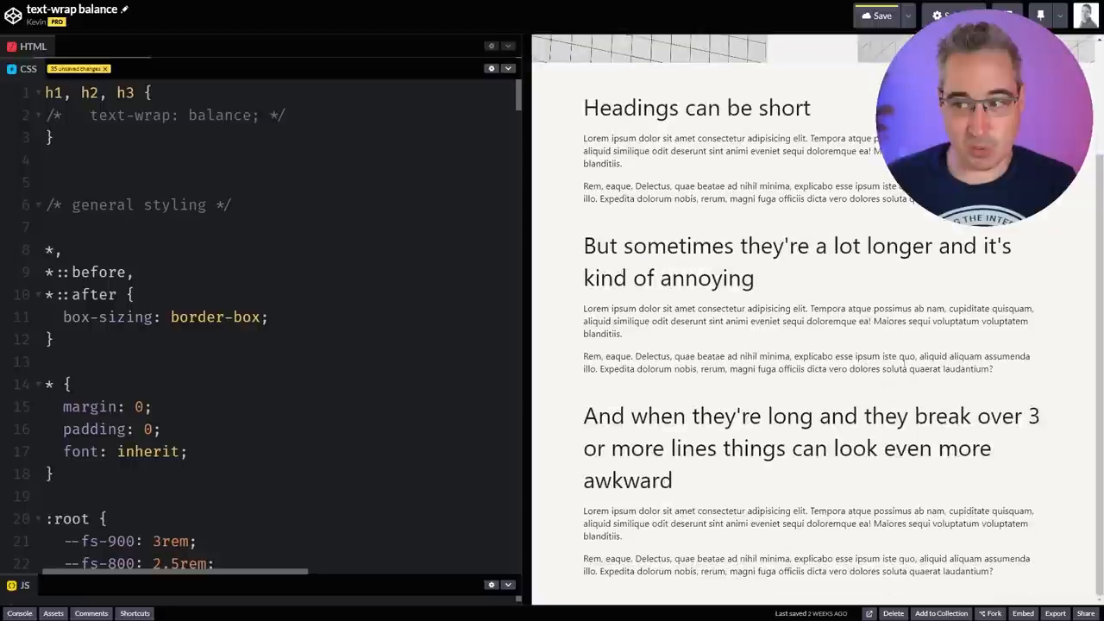
# Remove the /* */ markers so text-wrap: balance is active and headings balance again
pyautogui.doubleClick(629, 479)
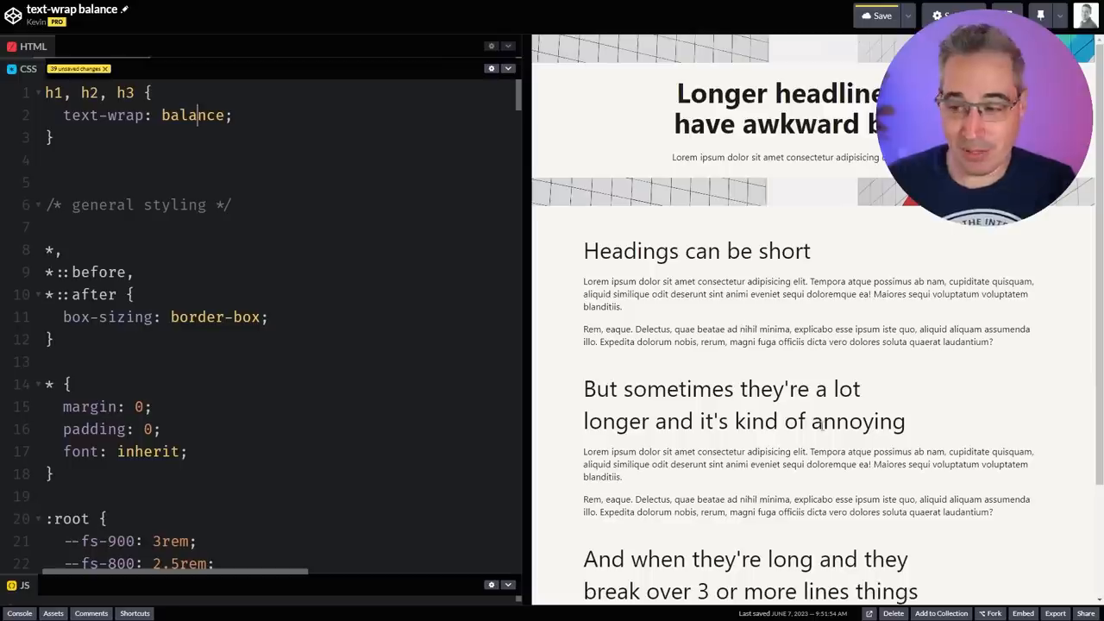
pyautogui.scroll(-3)
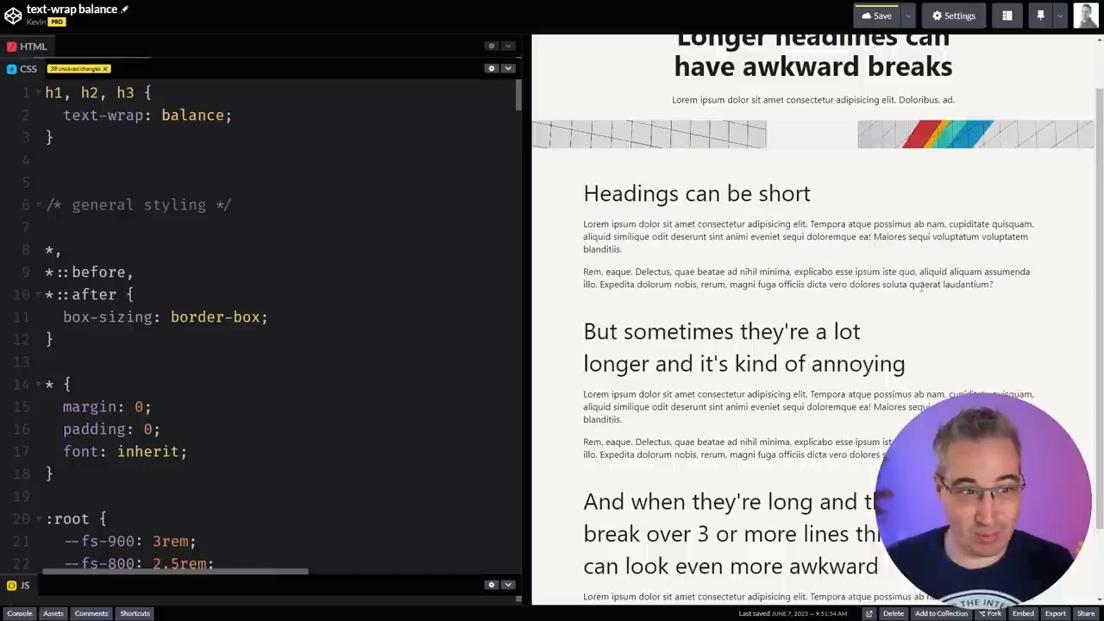
pyautogui.moveTo(930, 237)
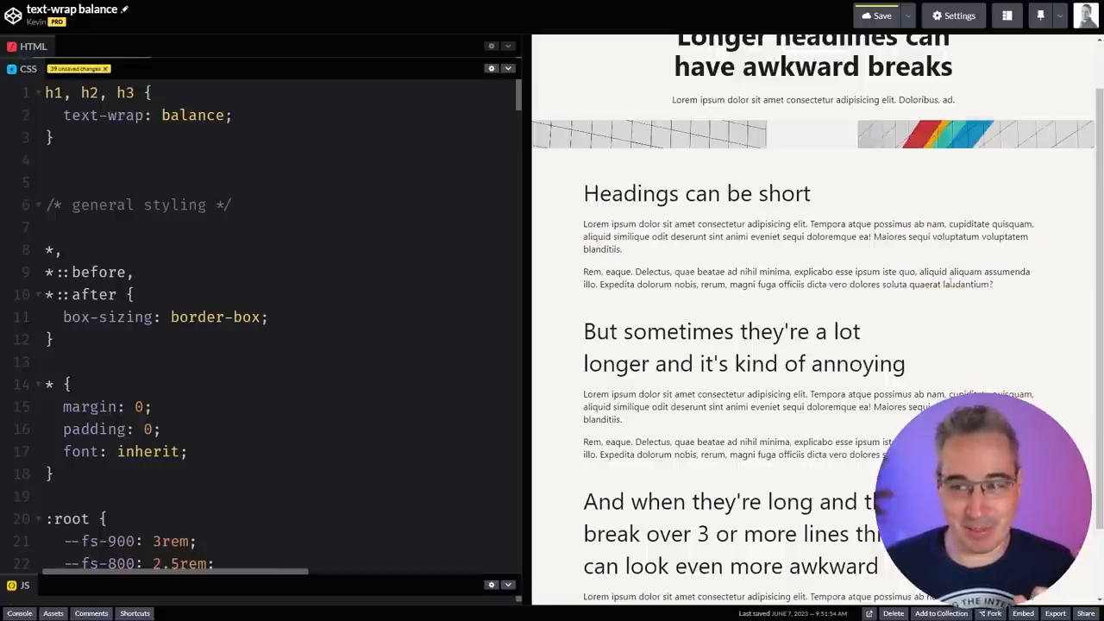
pyautogui.scroll(-3)
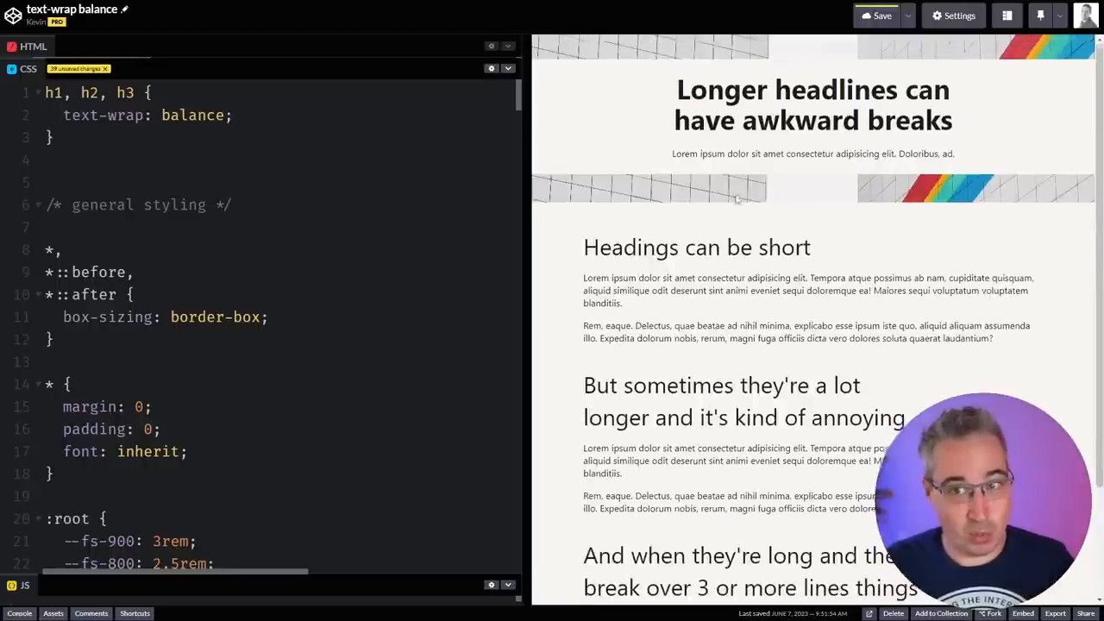
pyautogui.scroll(-3)
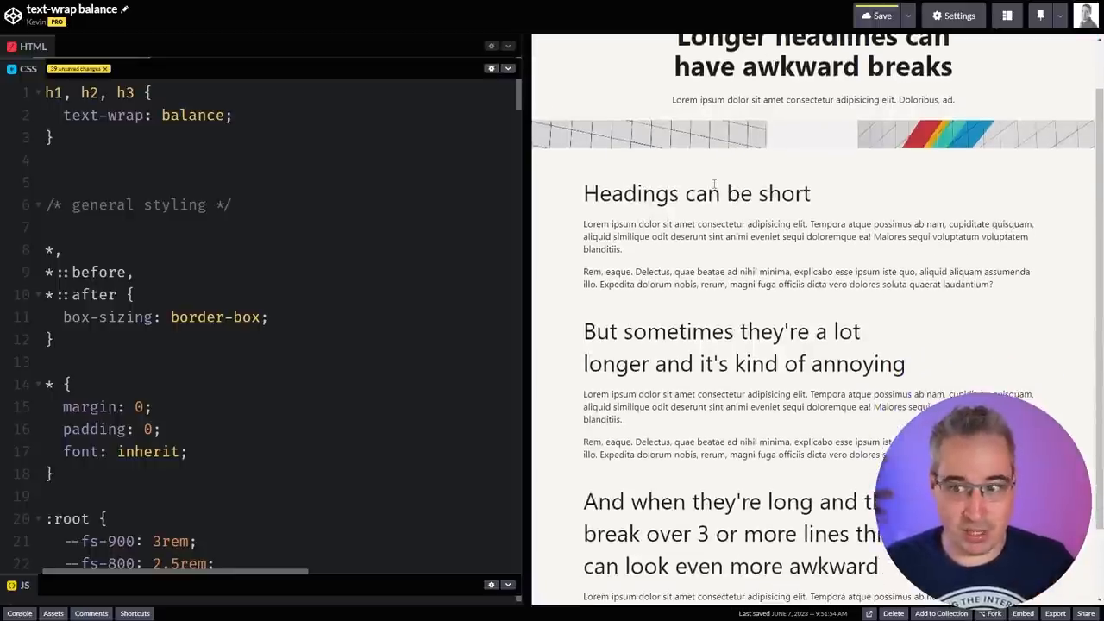
pyautogui.scroll(-3)
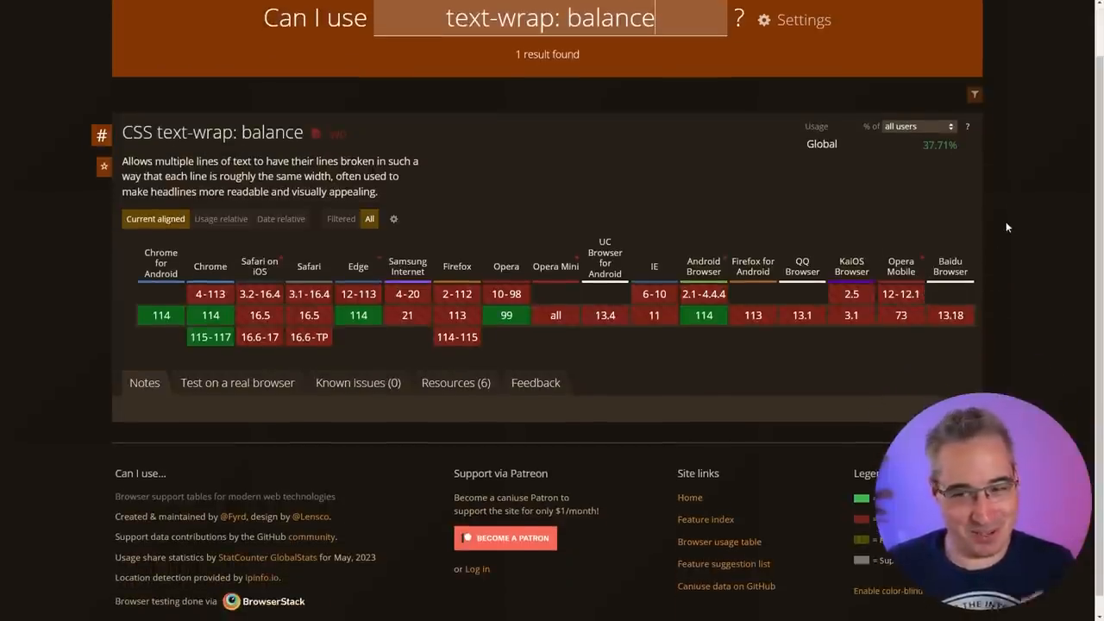
pyautogui.moveTo(553, 216)
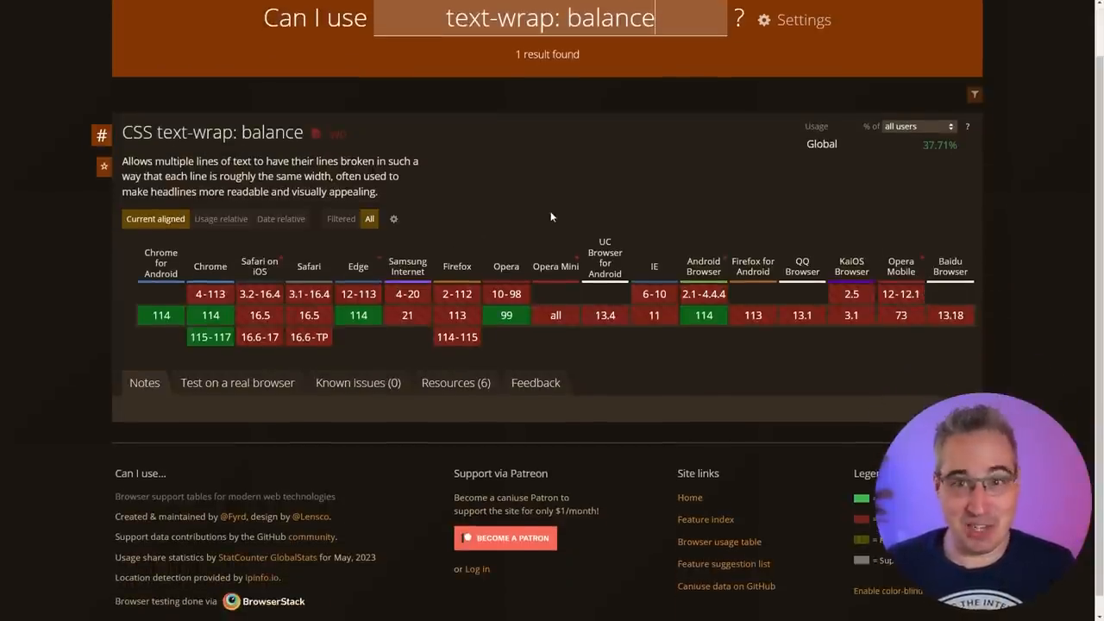
pyautogui.moveTo(136, 88)
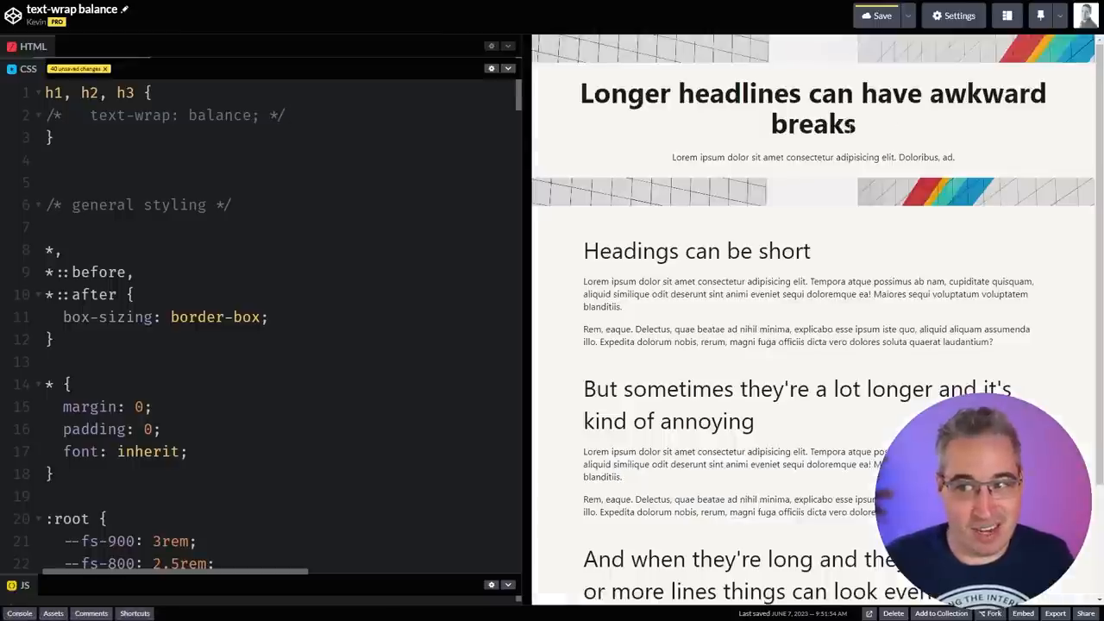
# Return to the CodePen tab and place the cursor at the end of line 2 after the commented-out declaration
pyautogui.click(290, 114)
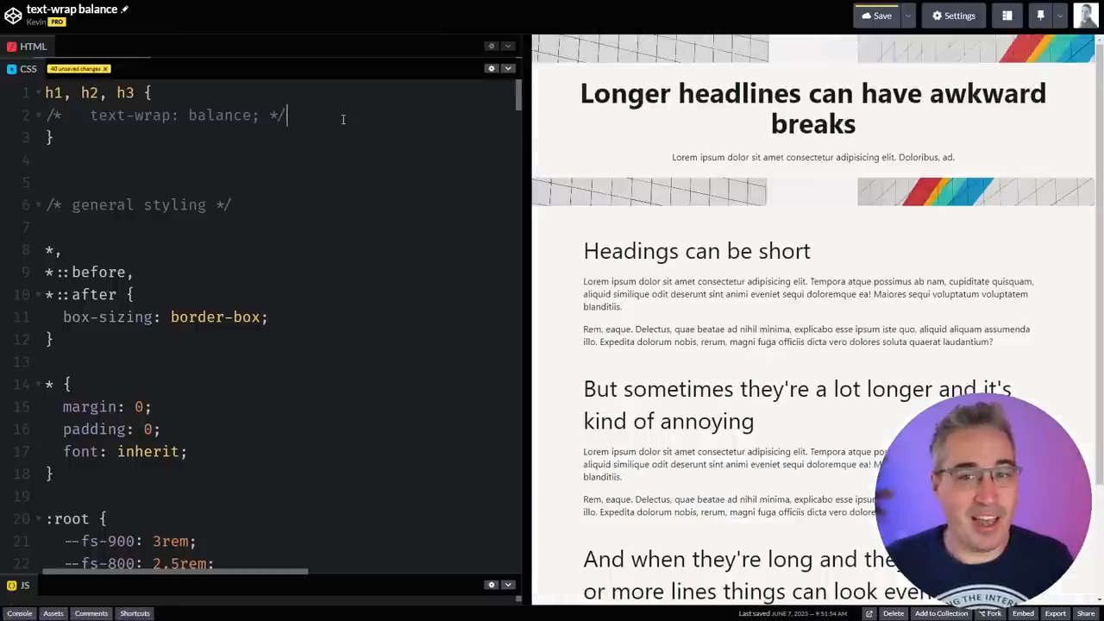